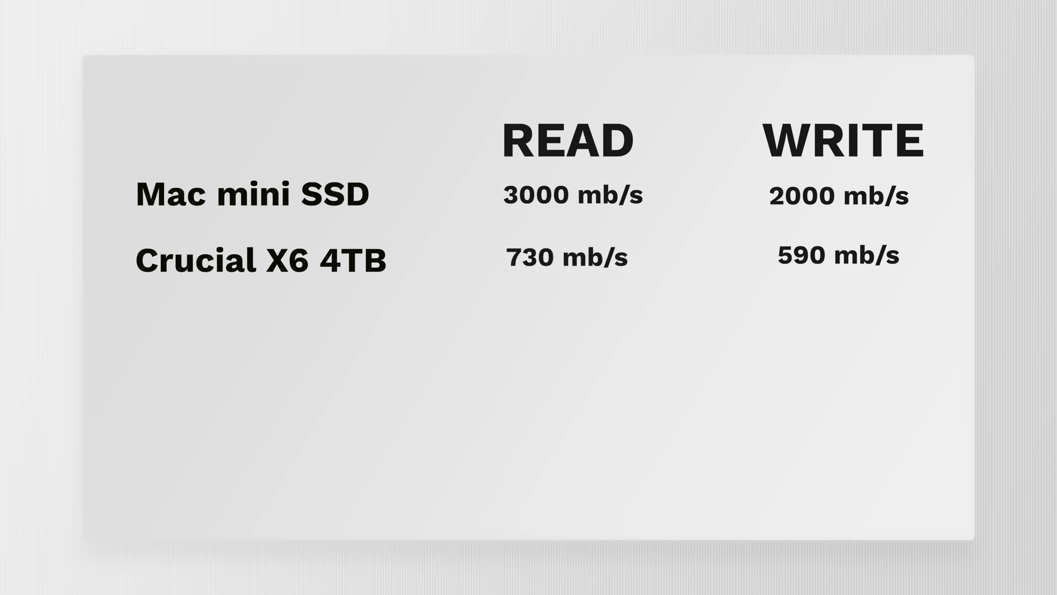
{"action": "type", "text": "Samsung T7 2TB"}
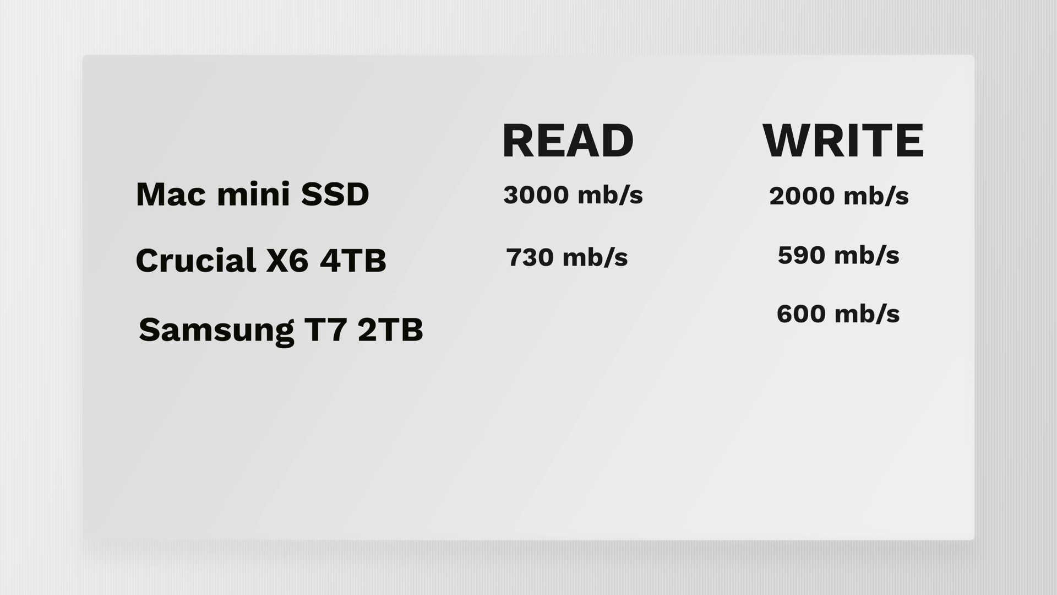
{"action": "type", "text": "700 mb/s"}
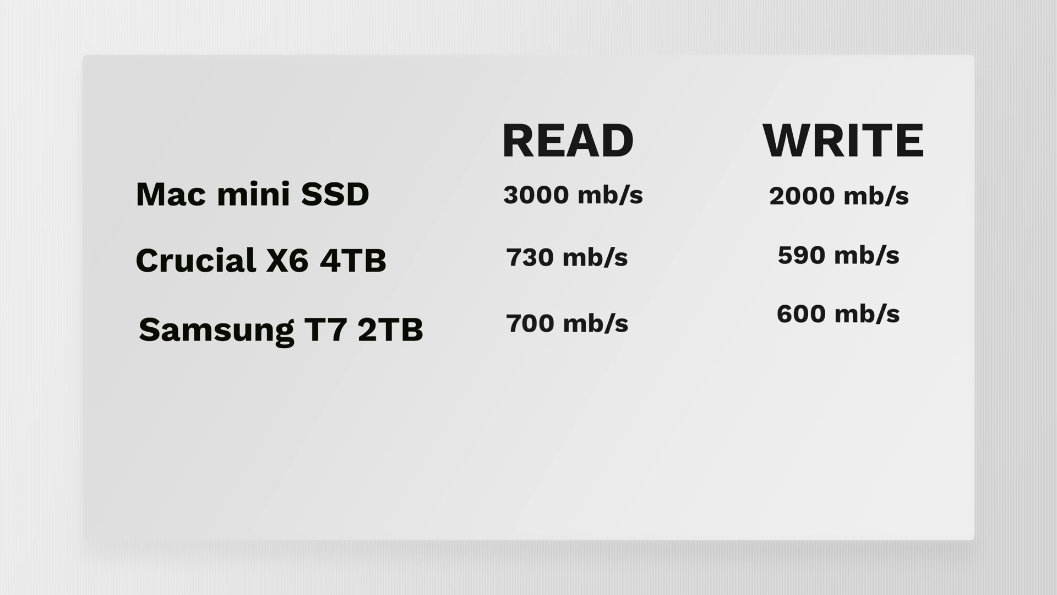